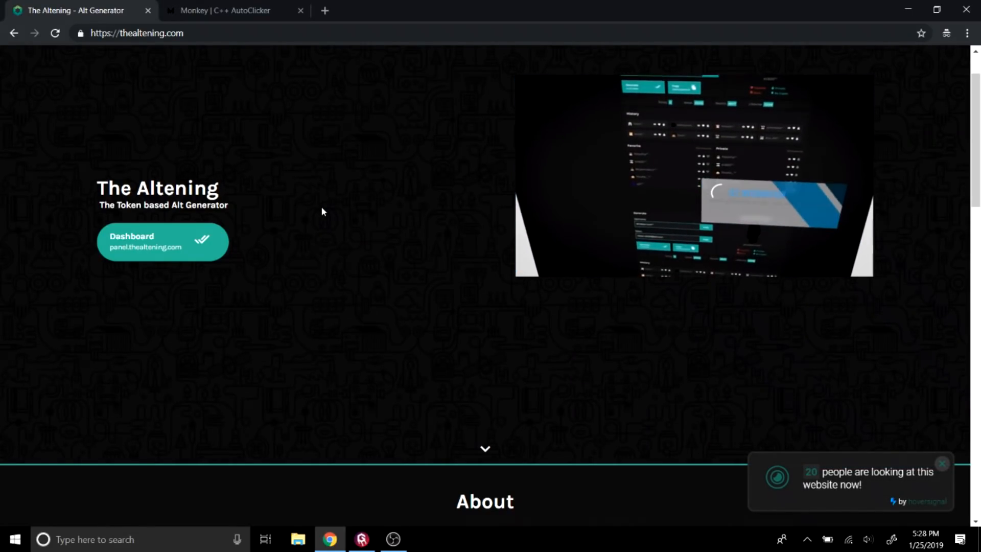
- Scroll through the Monkey Clicker site's features, pricing, testimonials and media, then close Chrome
{"action": "left_click", "coordinate": [232, 10]}
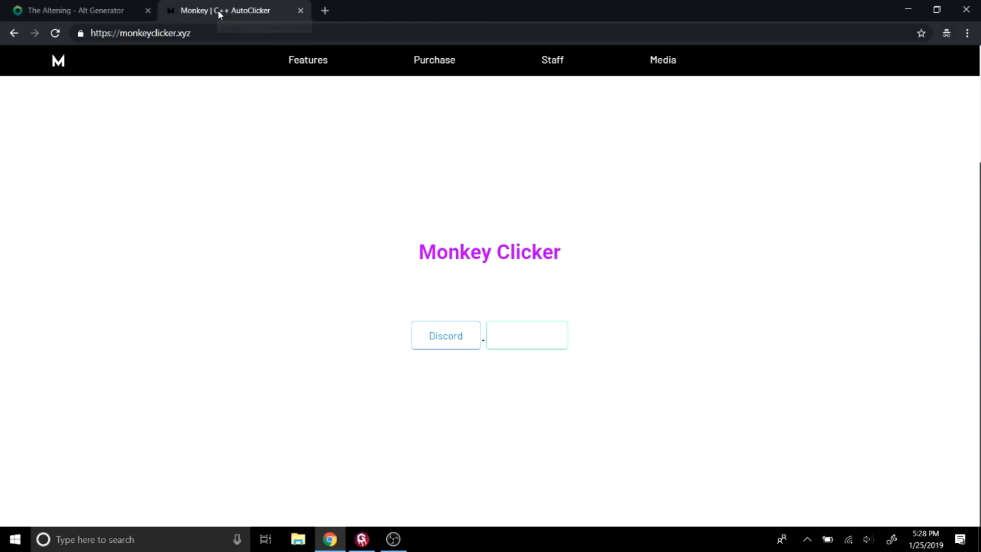
{"action": "scroll", "scroll_direction": "down", "scroll_amount": 3}
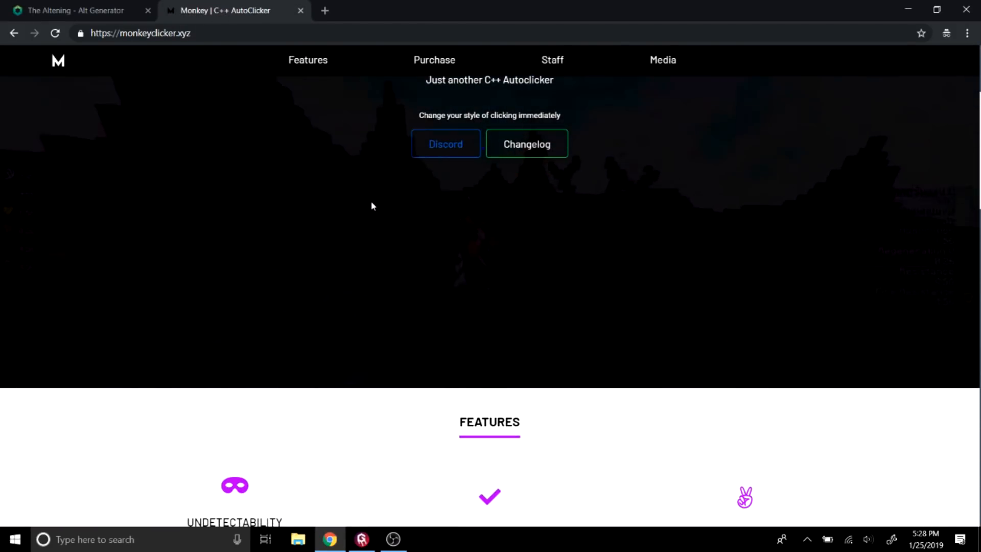
{"action": "scroll", "scroll_direction": "down", "scroll_amount": 3}
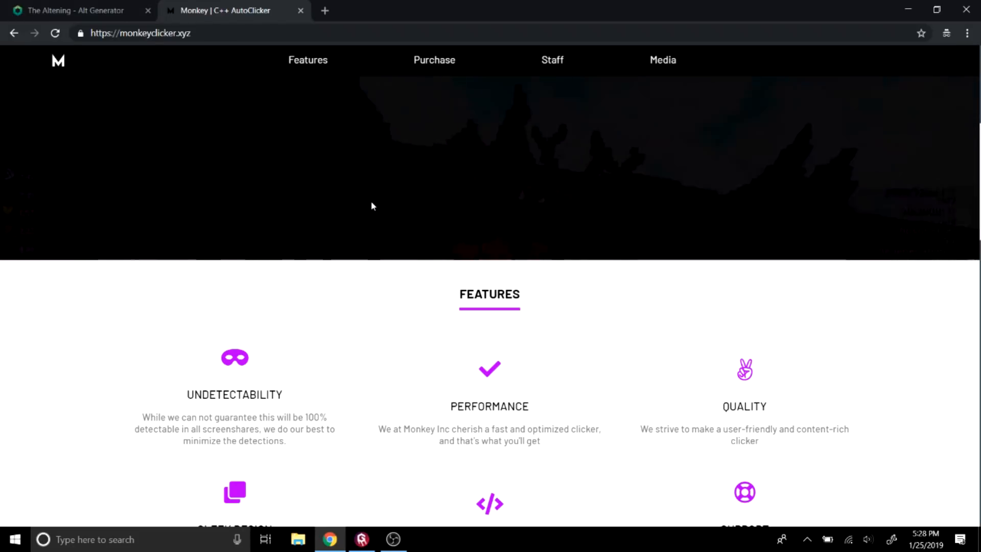
{"action": "scroll", "scroll_direction": "down", "scroll_amount": 3}
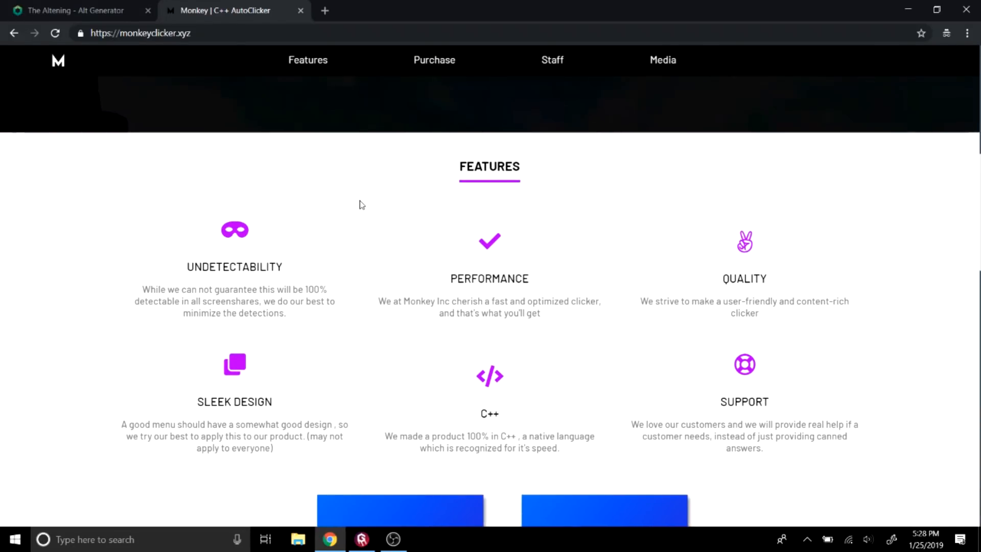
{"action": "scroll", "scroll_direction": "down", "scroll_amount": 3}
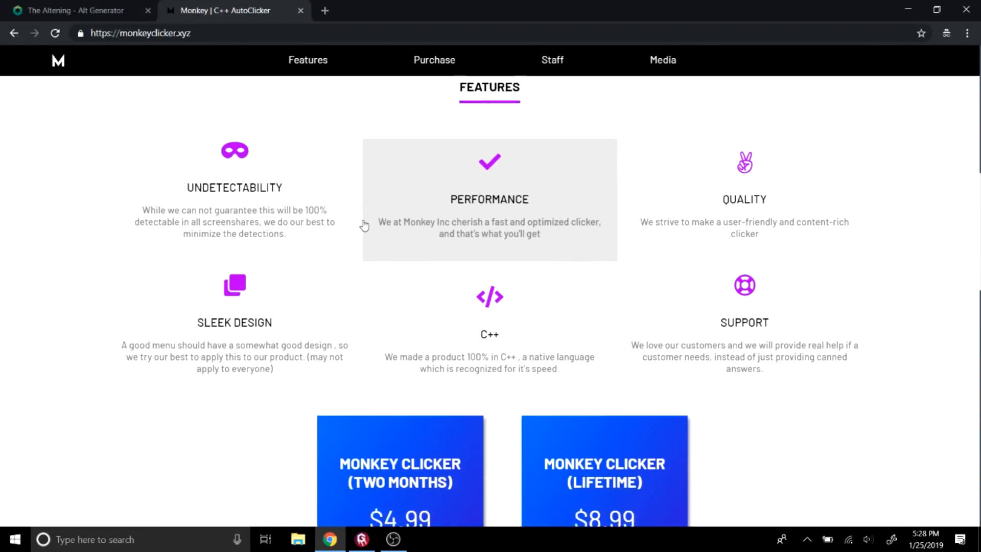
{"action": "scroll", "scroll_direction": "down", "scroll_amount": 3}
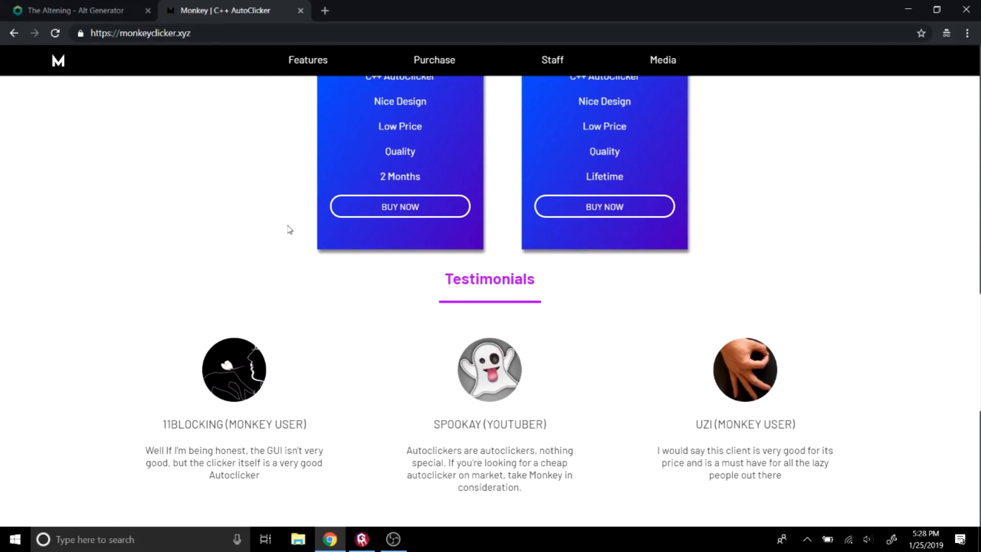
{"action": "scroll", "scroll_direction": "down", "scroll_amount": 3}
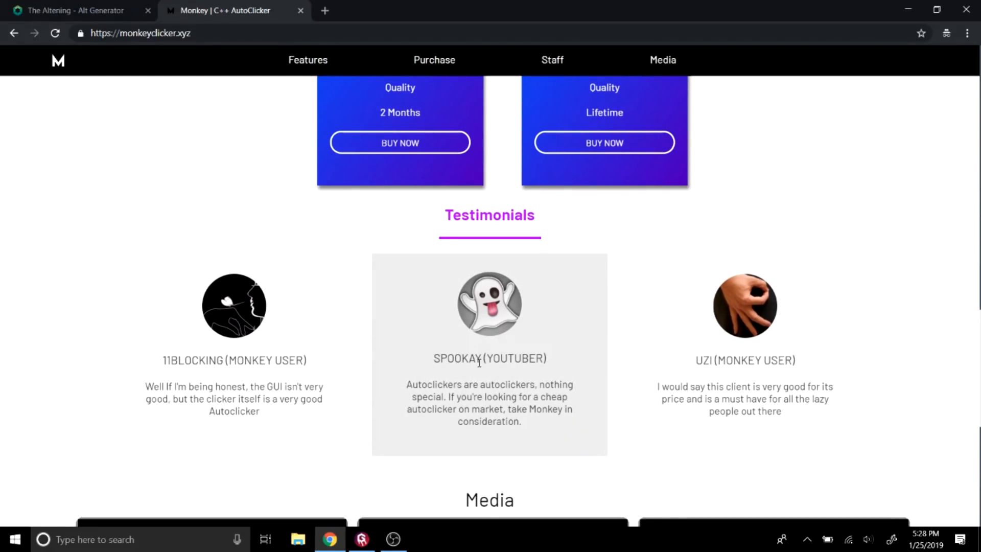
{"action": "scroll", "scroll_direction": "down", "scroll_amount": 3}
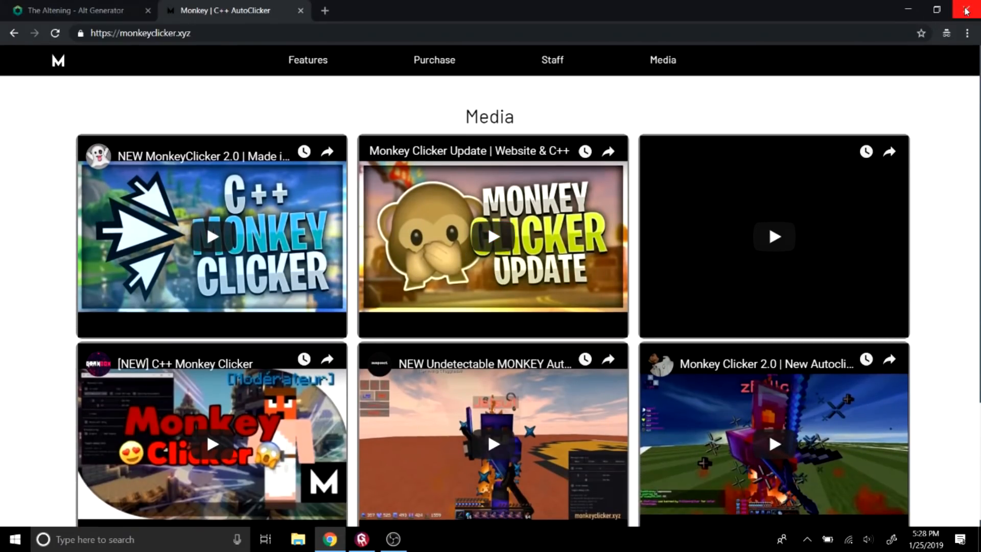
{"action": "left_click", "coordinate": [969, 10]}
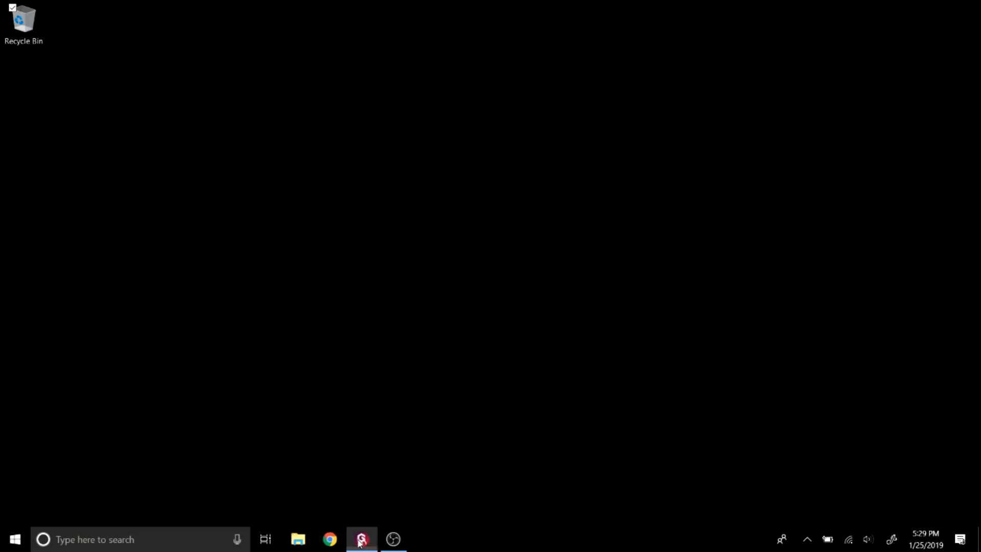
- Bring up MonkeyClicker from the taskbar and review the Main settings: 11 CPS, 500 refresh delay, G303 sounds
{"action": "left_click", "coordinate": [360, 538]}
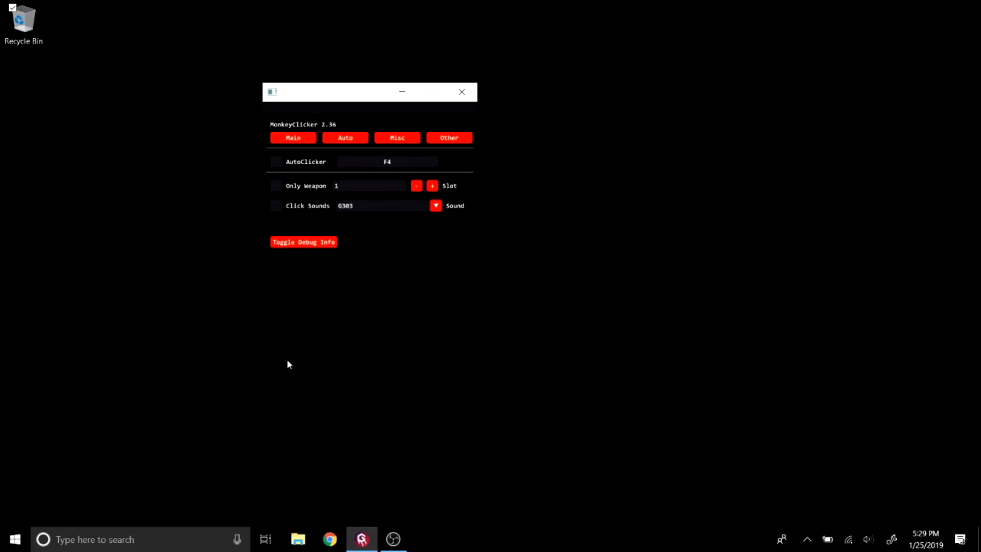
{"action": "mouse_move", "coordinate": [276, 332]}
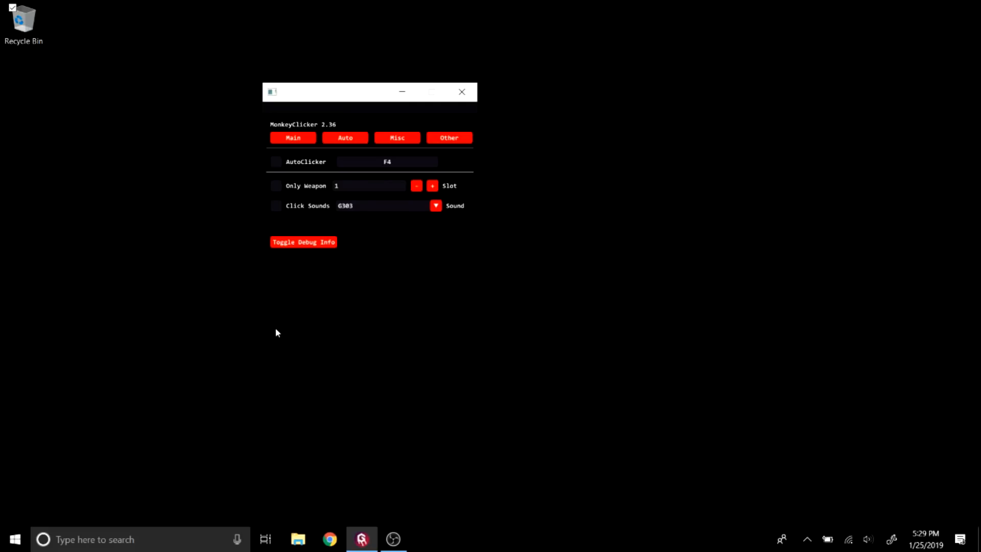
{"action": "mouse_move", "coordinate": [269, 362]}
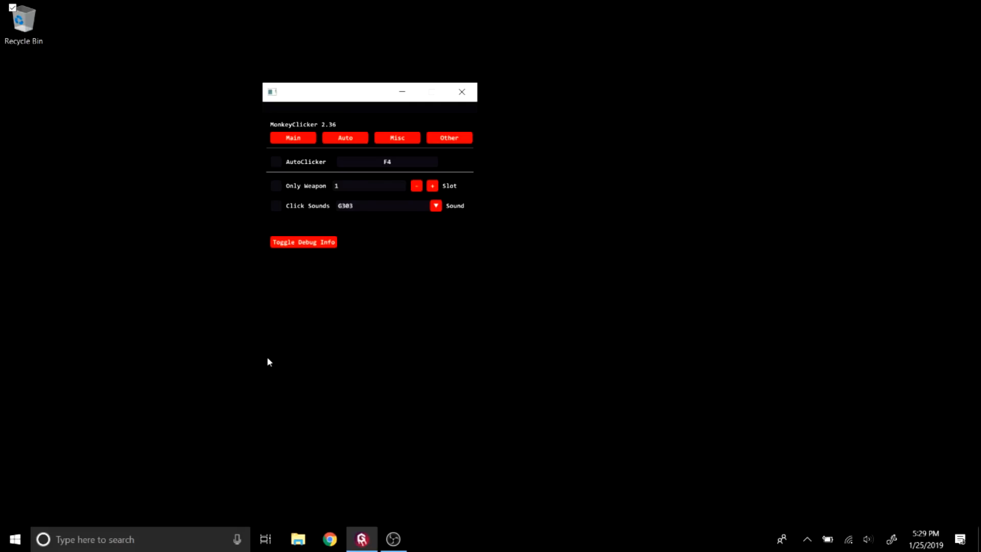
{"action": "mouse_move", "coordinate": [235, 262]}
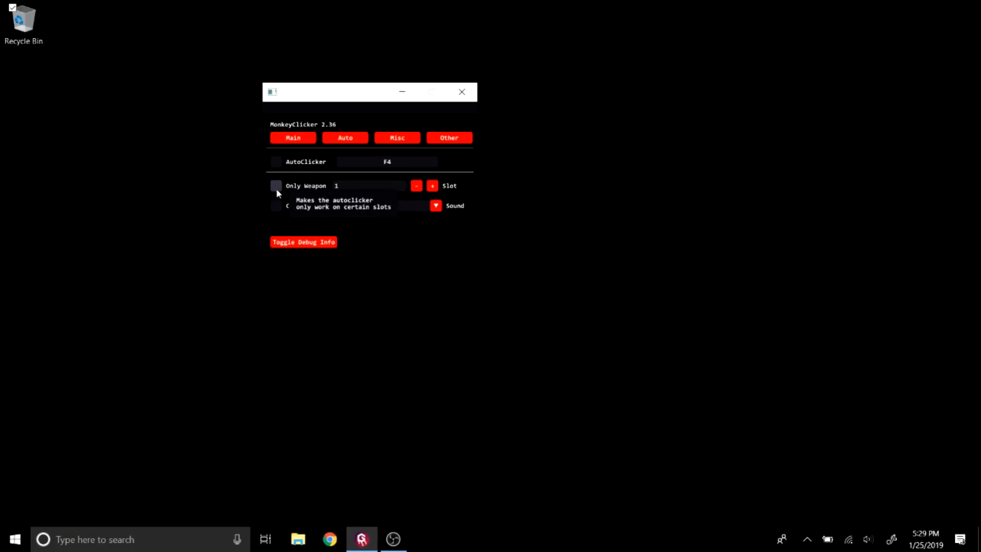
{"action": "mouse_move", "coordinate": [286, 166]}
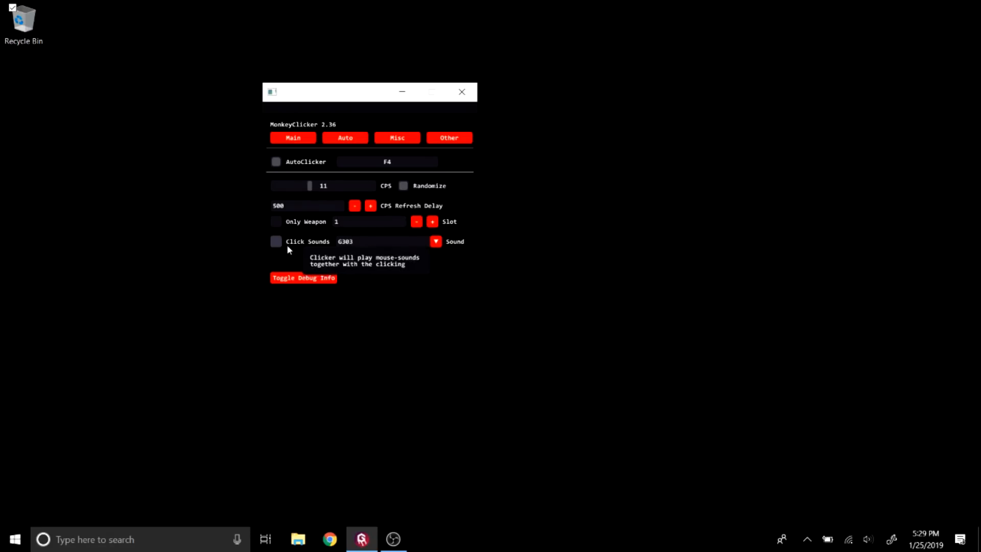
{"action": "left_click", "coordinate": [435, 241]}
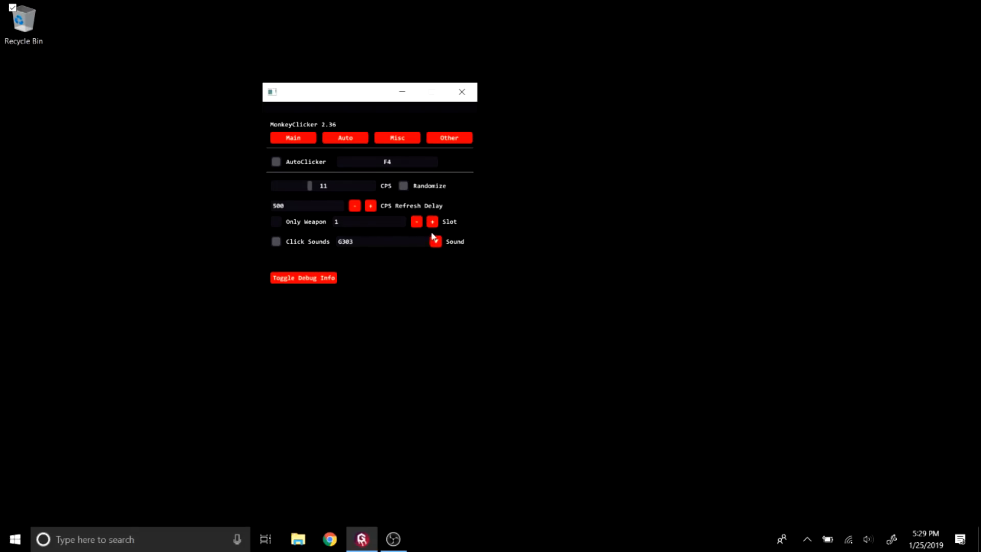
{"action": "mouse_move", "coordinate": [316, 159]}
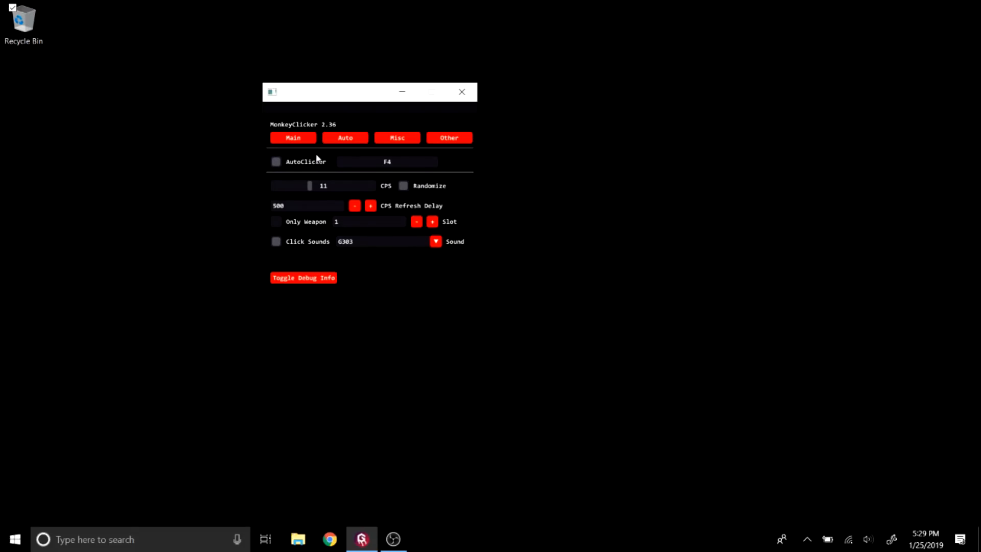
- Show the Auto page with right-clicker, W-tap delay, block hitting and auto-pot options
{"action": "left_click", "coordinate": [344, 138]}
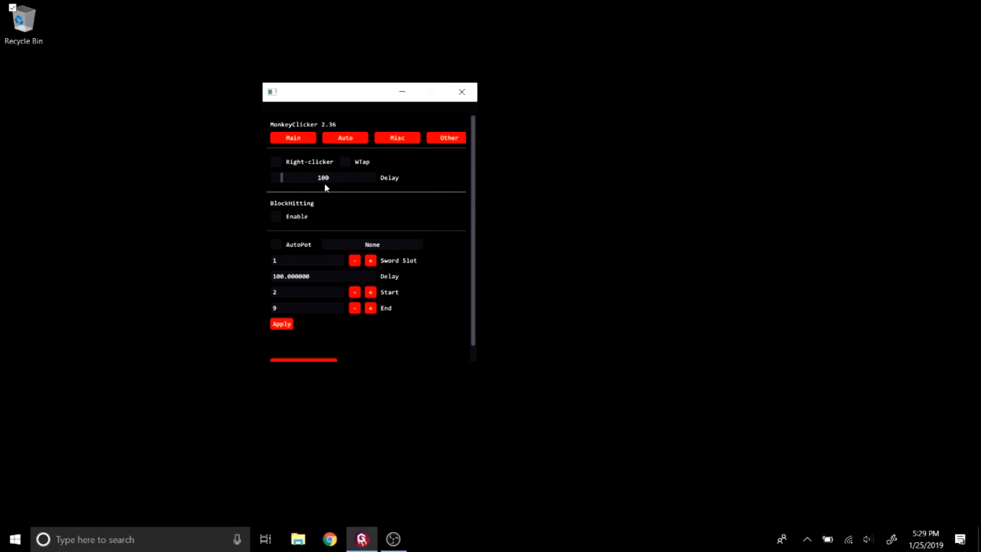
{"action": "mouse_move", "coordinate": [276, 161]}
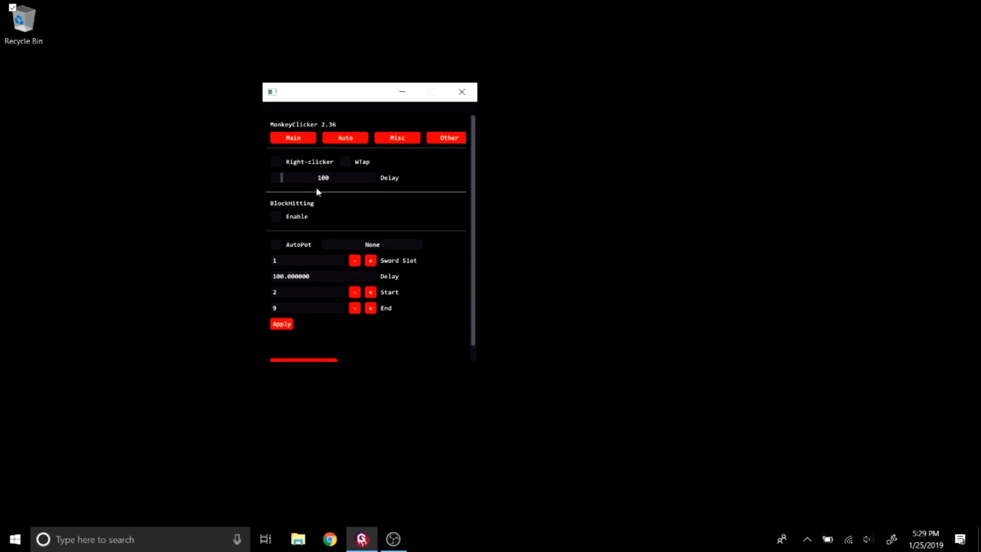
{"action": "mouse_move", "coordinate": [315, 184]}
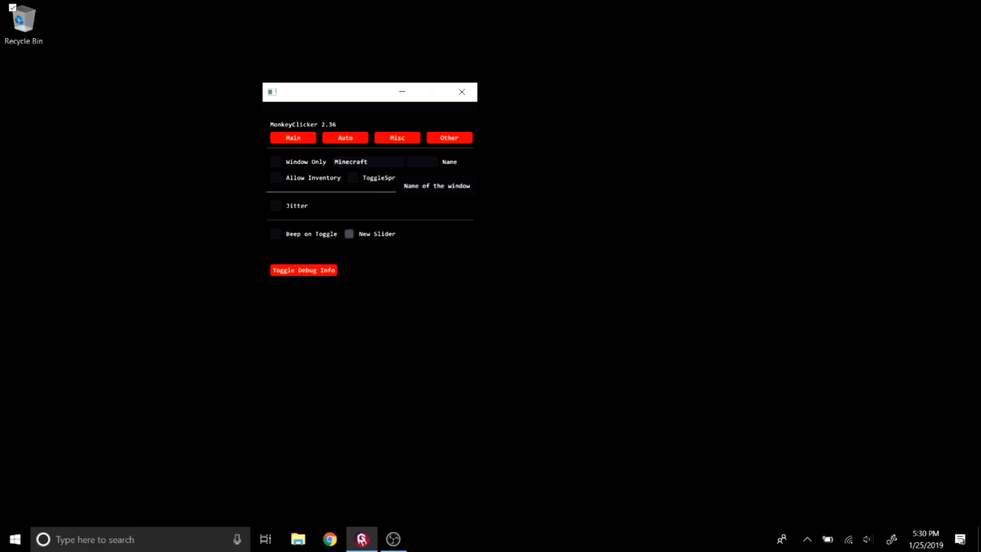
{"action": "mouse_move", "coordinate": [276, 207]}
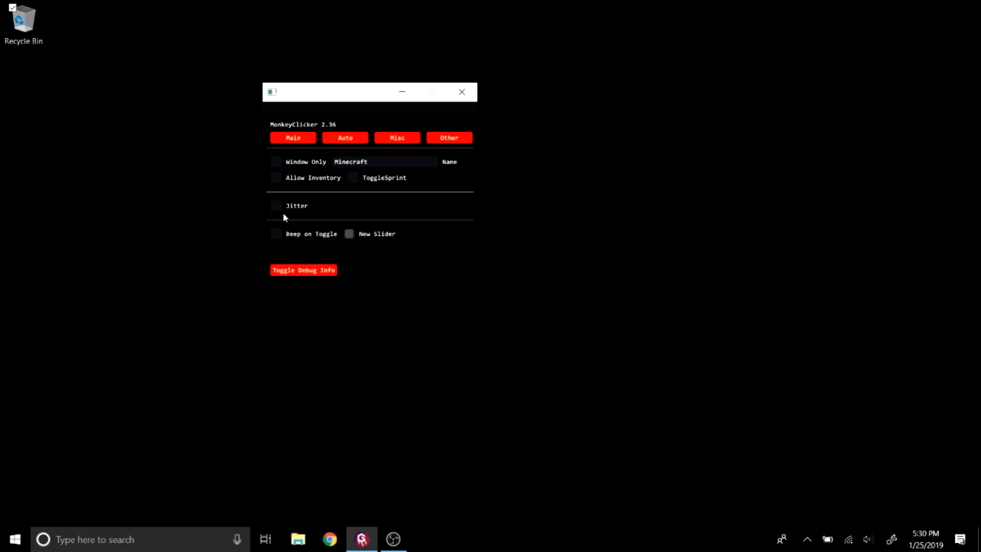
{"action": "mouse_move", "coordinate": [275, 216]}
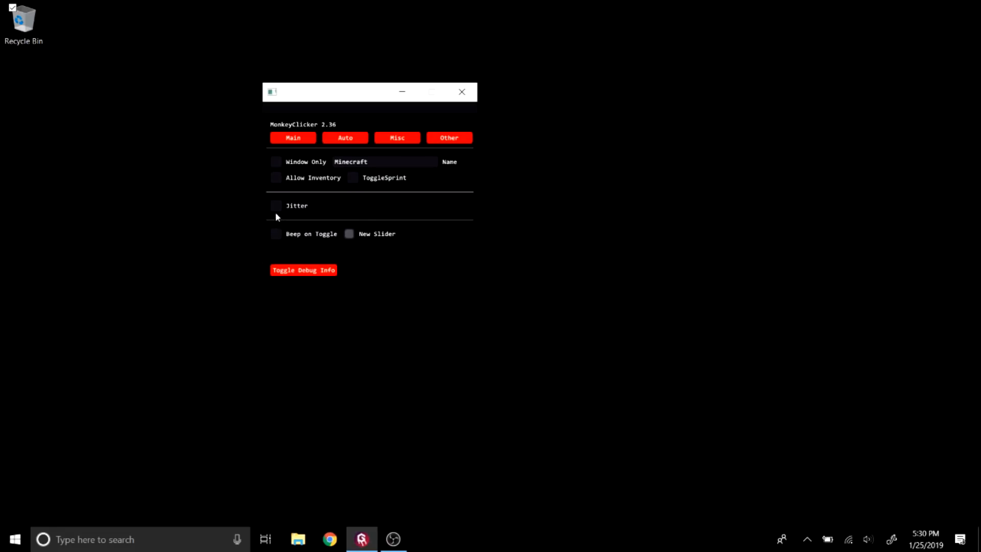
{"action": "mouse_move", "coordinate": [272, 228]}
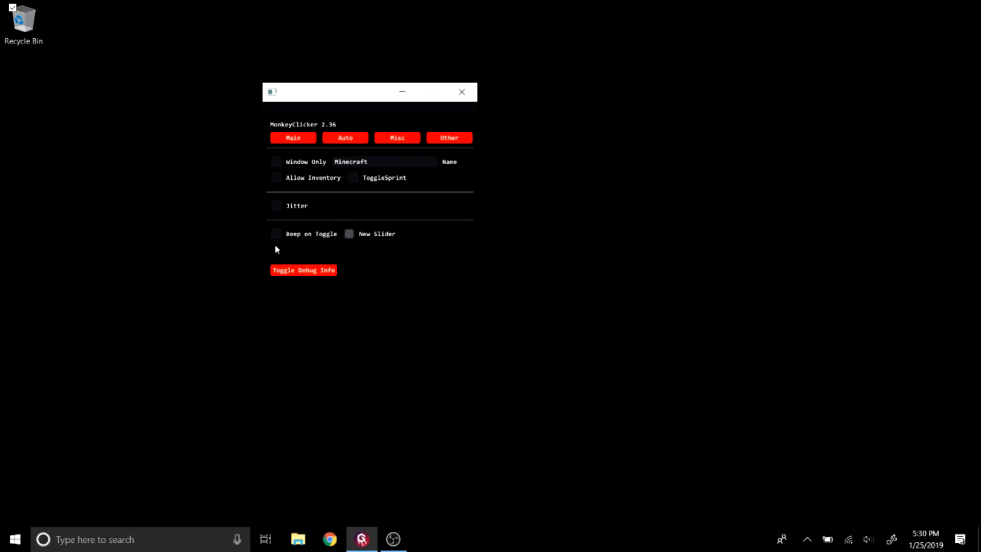
{"action": "mouse_move", "coordinate": [289, 246]}
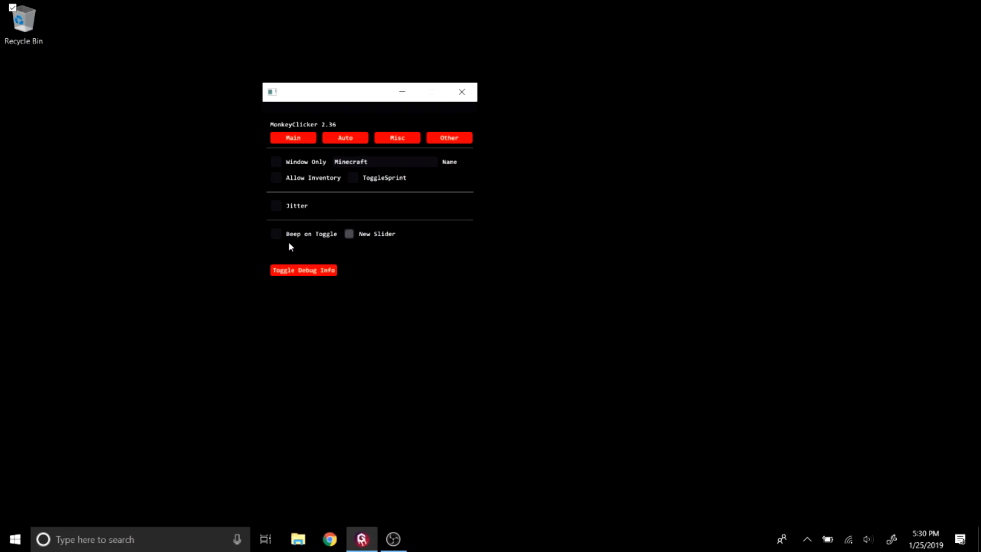
{"action": "mouse_move", "coordinate": [275, 233]}
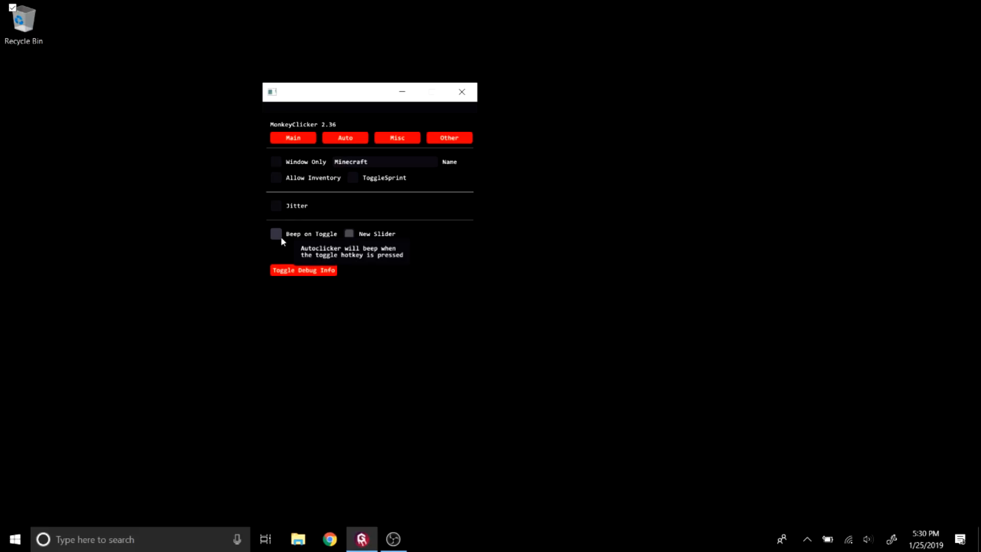
{"action": "mouse_move", "coordinate": [350, 233]}
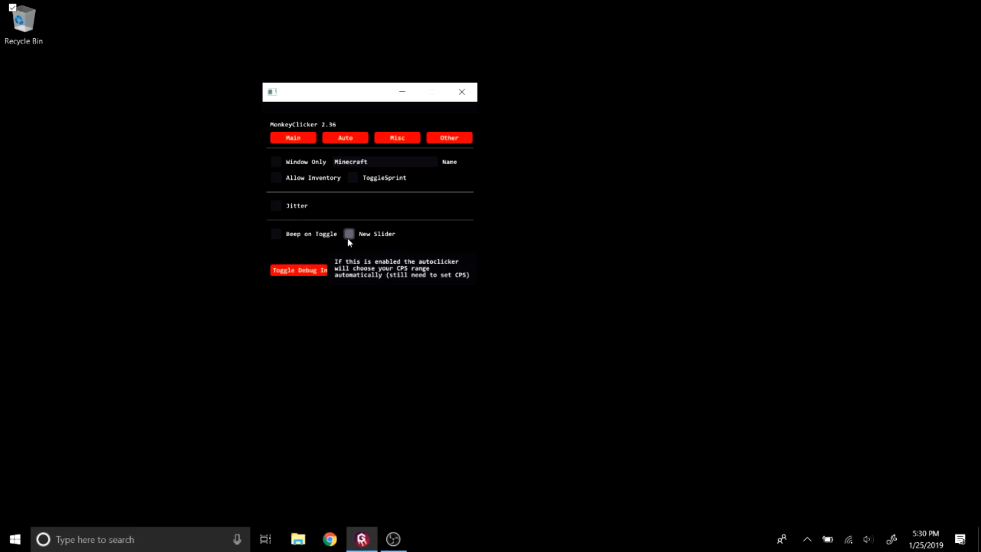
- Step through the Main and Auto pages to the Misc page with Window Only, Allow Inventory, ToggleSprint, Jitter and Beep
{"action": "left_click", "coordinate": [292, 138]}
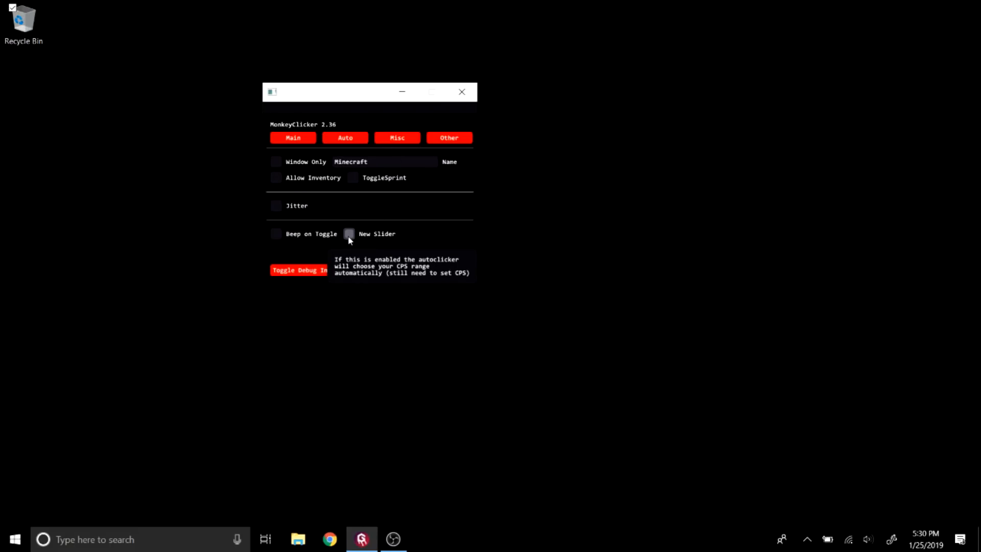
{"action": "left_click", "coordinate": [345, 138]}
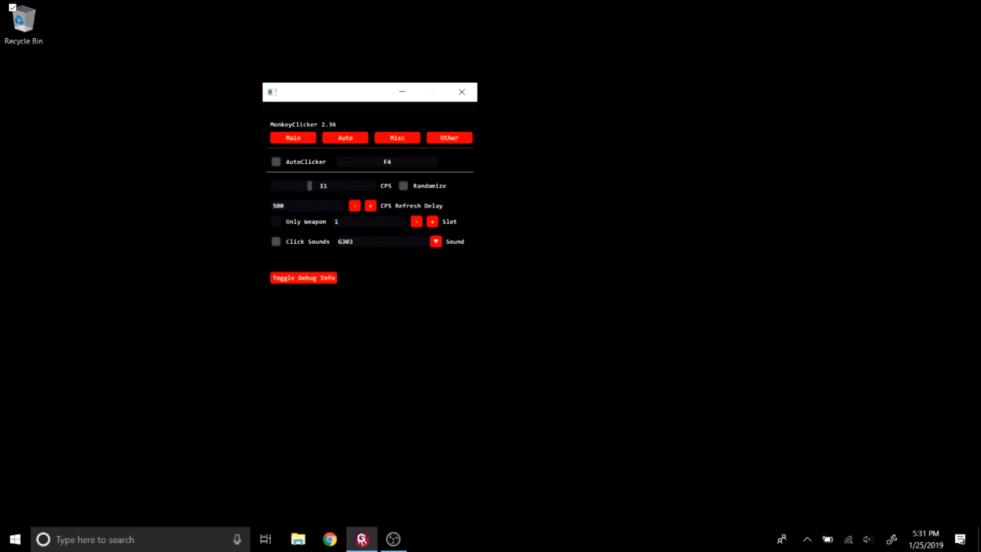
{"action": "left_click", "coordinate": [396, 138]}
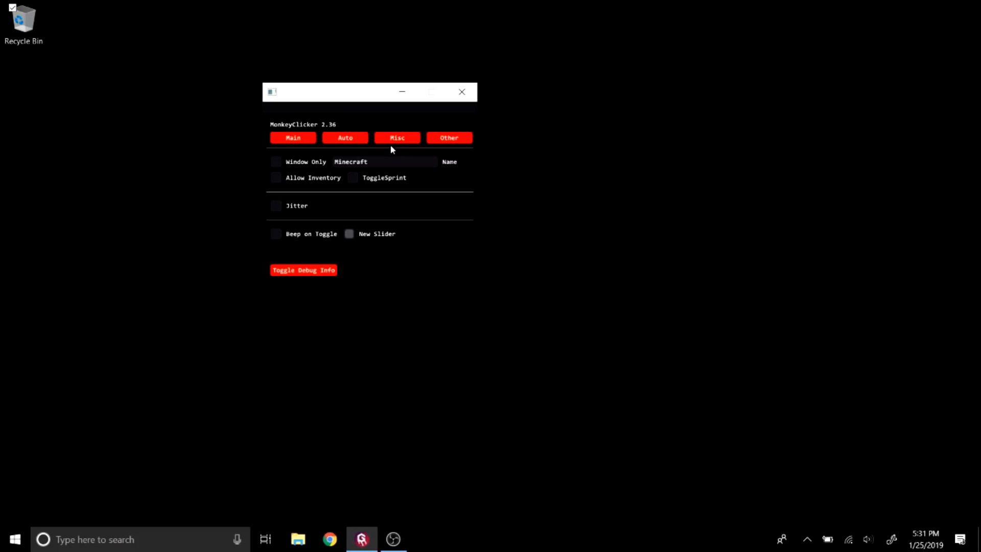
{"action": "mouse_move", "coordinate": [448, 162]}
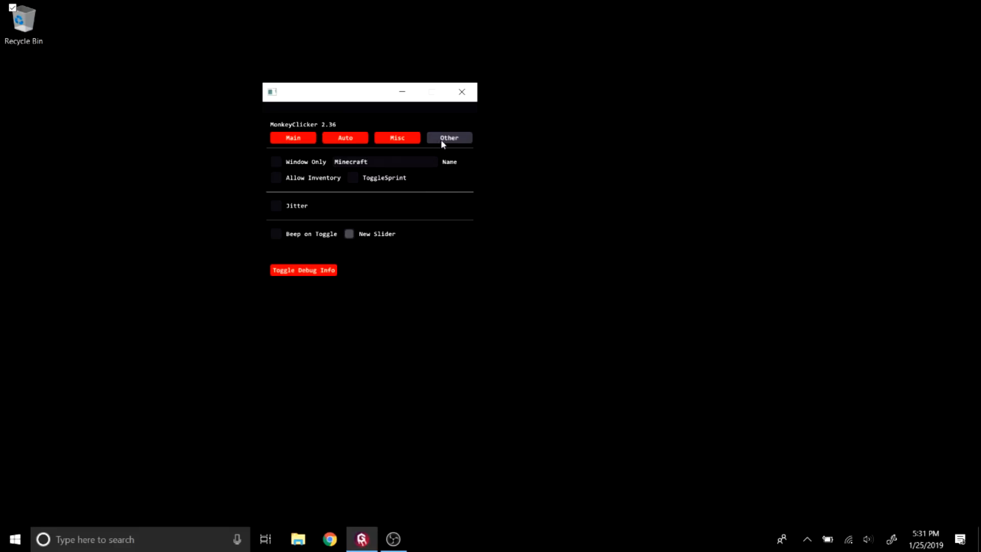
- Show the Other page with Self-Destruct, Hide and the red Edit Text Color picker
{"action": "left_click", "coordinate": [369, 162]}
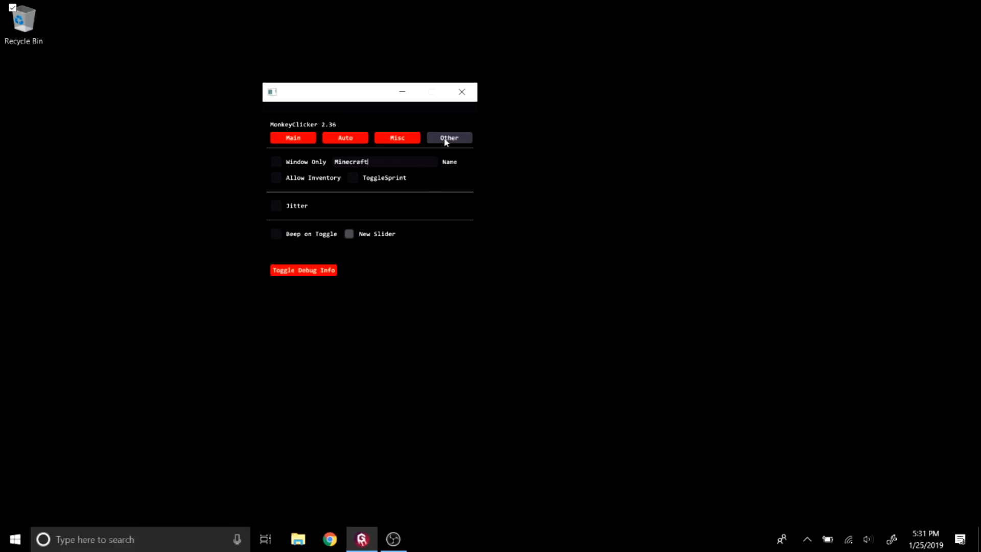
{"action": "left_click", "coordinate": [449, 138]}
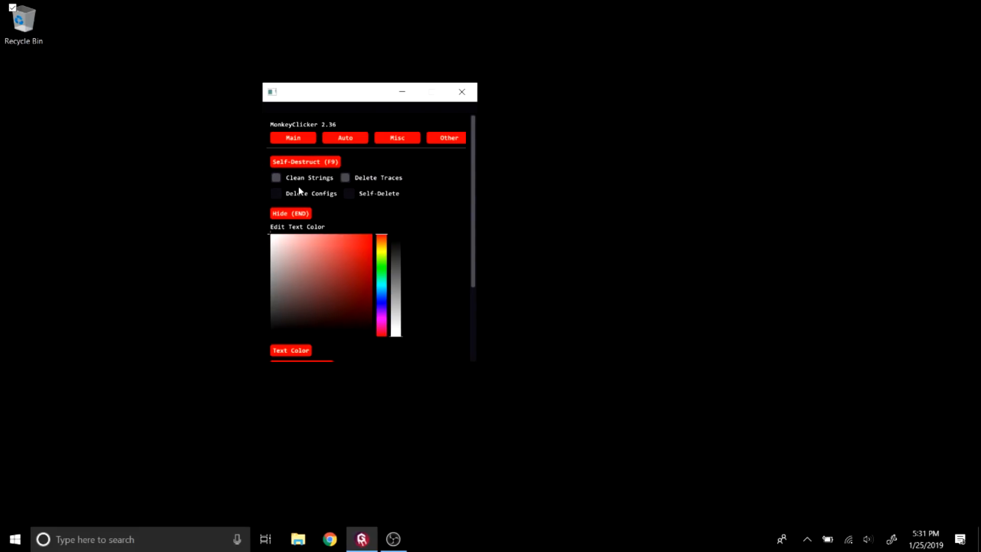
{"action": "mouse_move", "coordinate": [453, 236]}
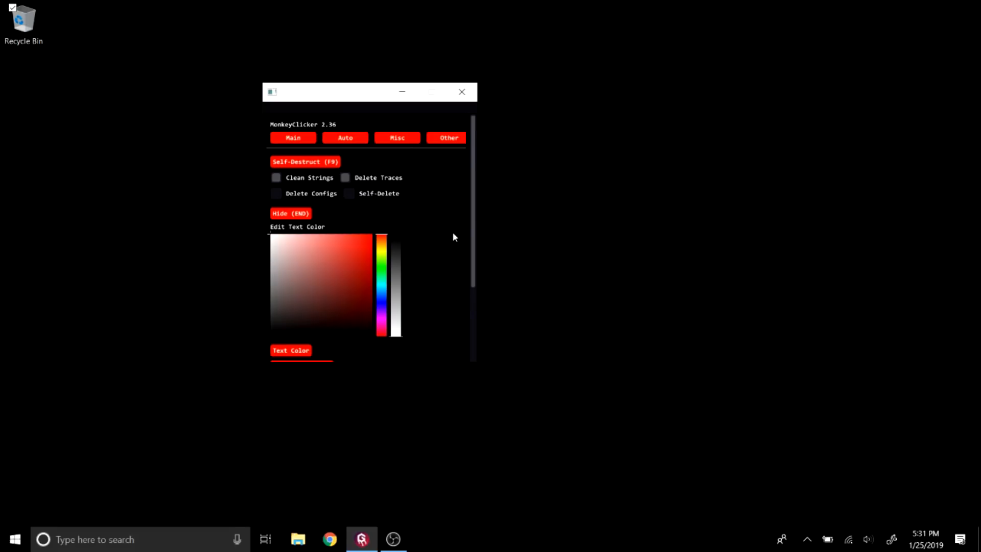
{"action": "mouse_move", "coordinate": [448, 236]}
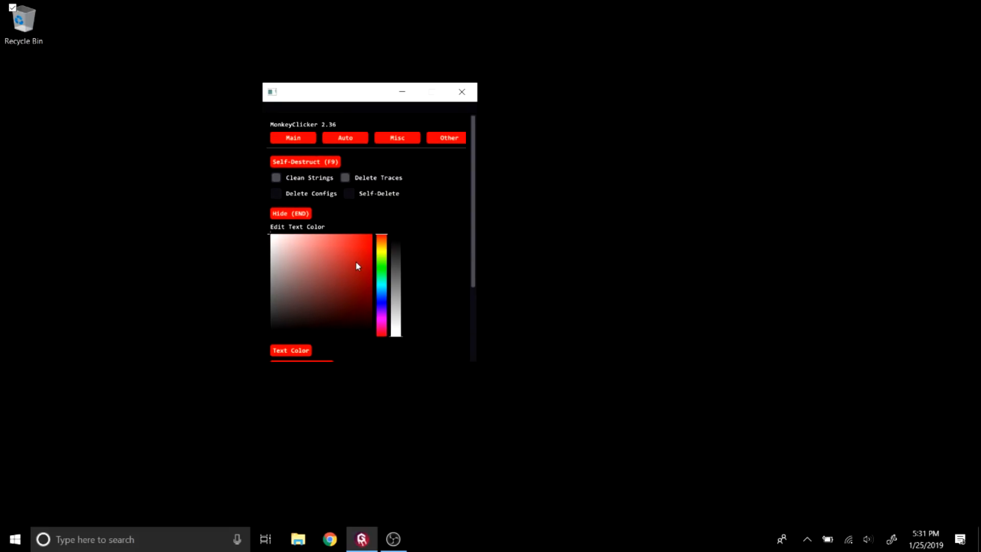
{"action": "mouse_move", "coordinate": [360, 262]}
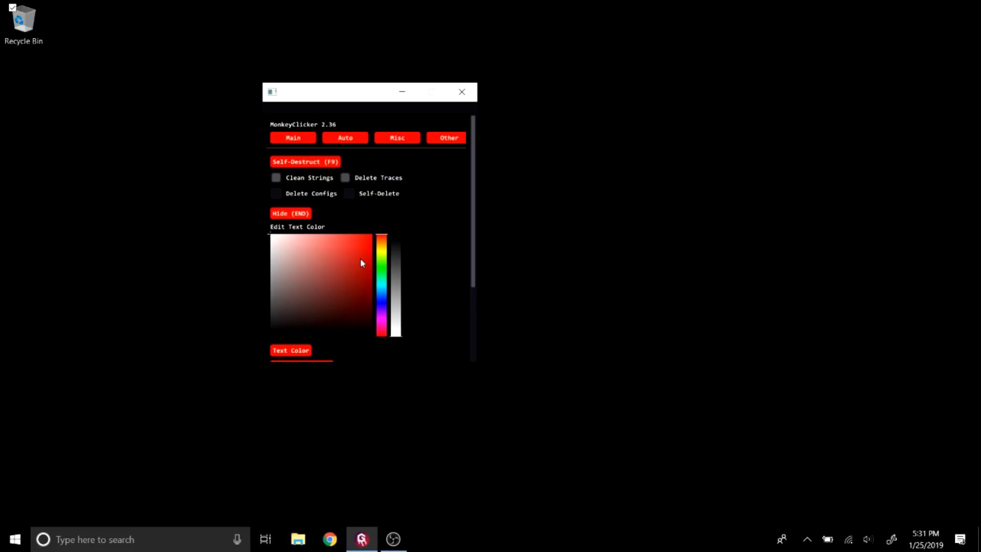
{"action": "mouse_move", "coordinate": [332, 259]}
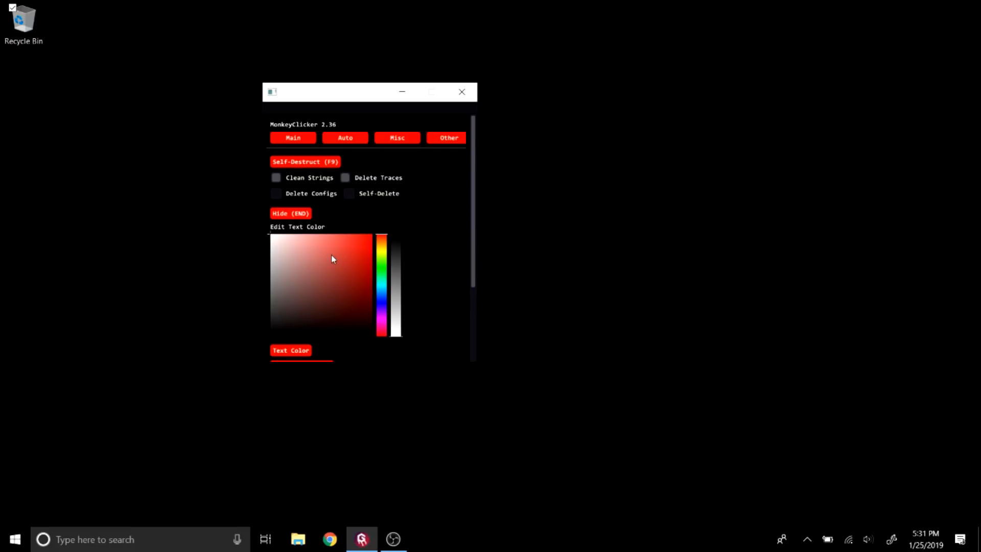
{"action": "mouse_move", "coordinate": [318, 282]}
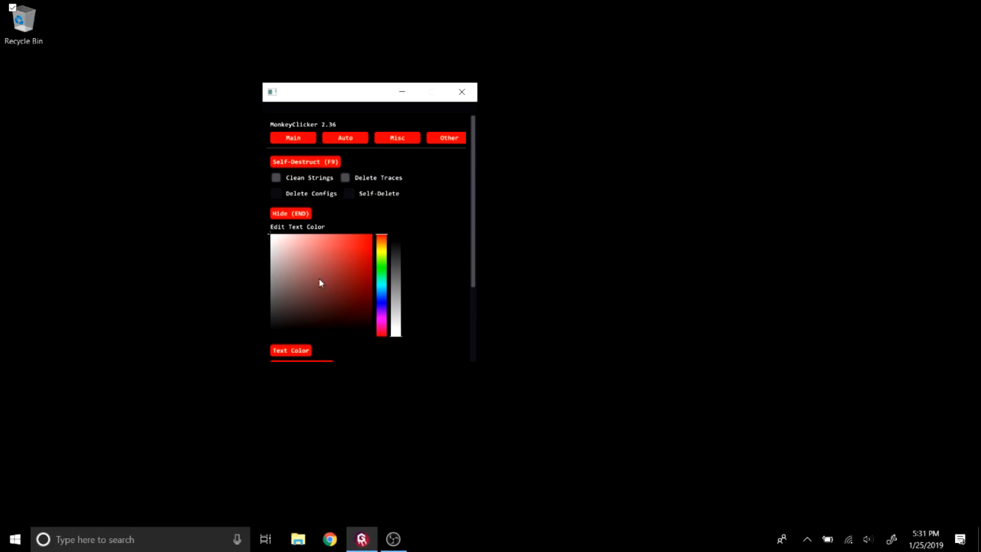
{"action": "mouse_move", "coordinate": [338, 258]}
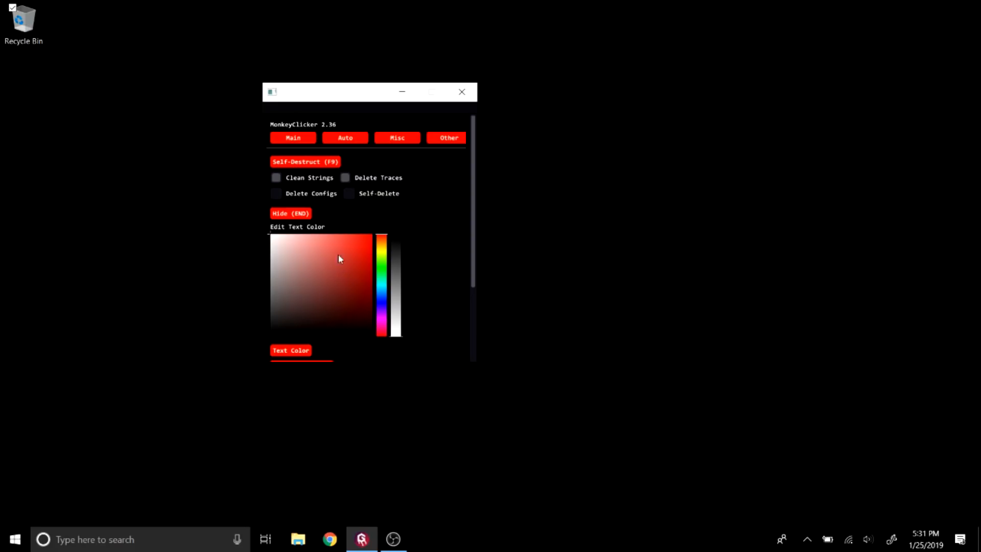
- Retheme the interface with blue text, white background and black buttons via the colour pickers
{"action": "scroll", "scroll_direction": "down", "scroll_amount": 3}
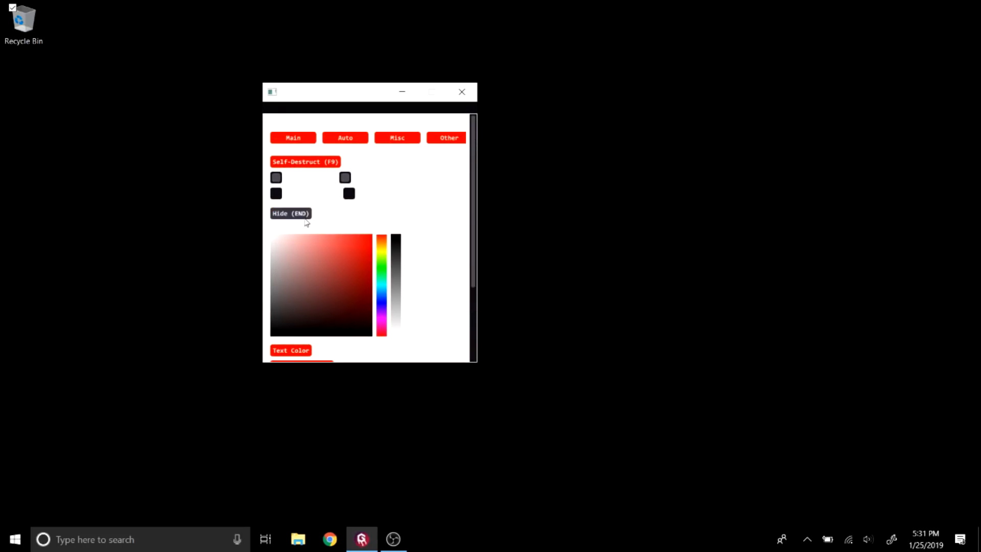
{"action": "scroll", "scroll_direction": "down", "scroll_amount": 3}
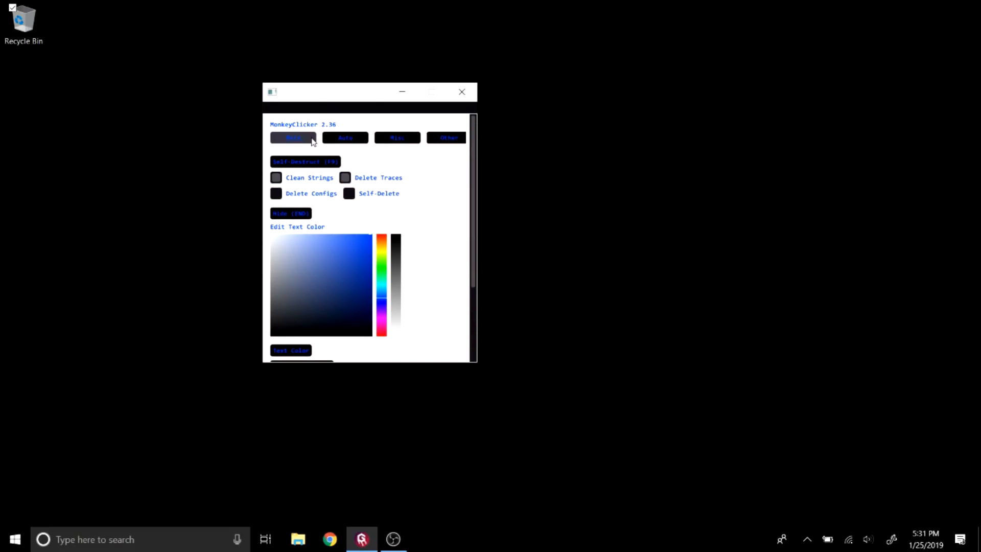
{"action": "left_click", "coordinate": [446, 138]}
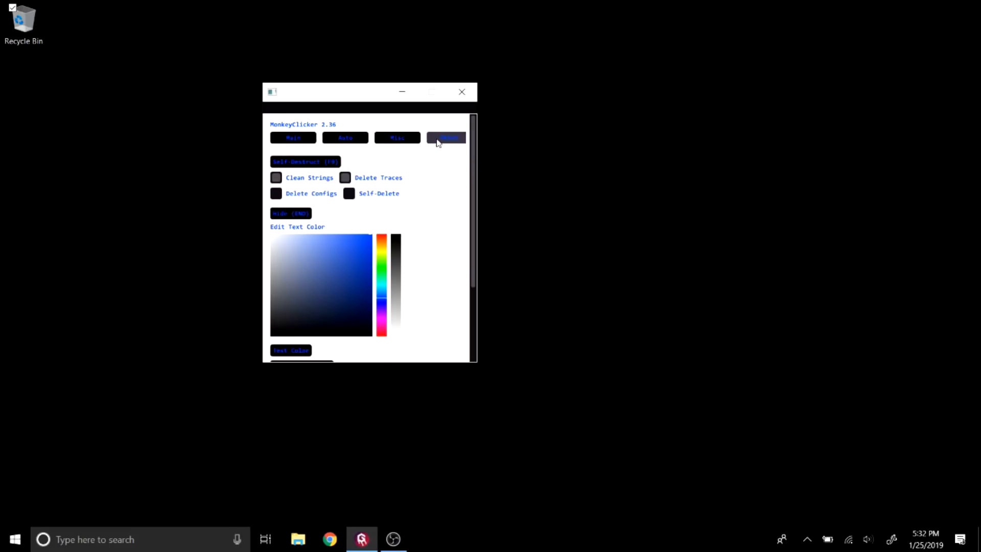
{"action": "scroll", "scroll_direction": "down", "scroll_amount": 3}
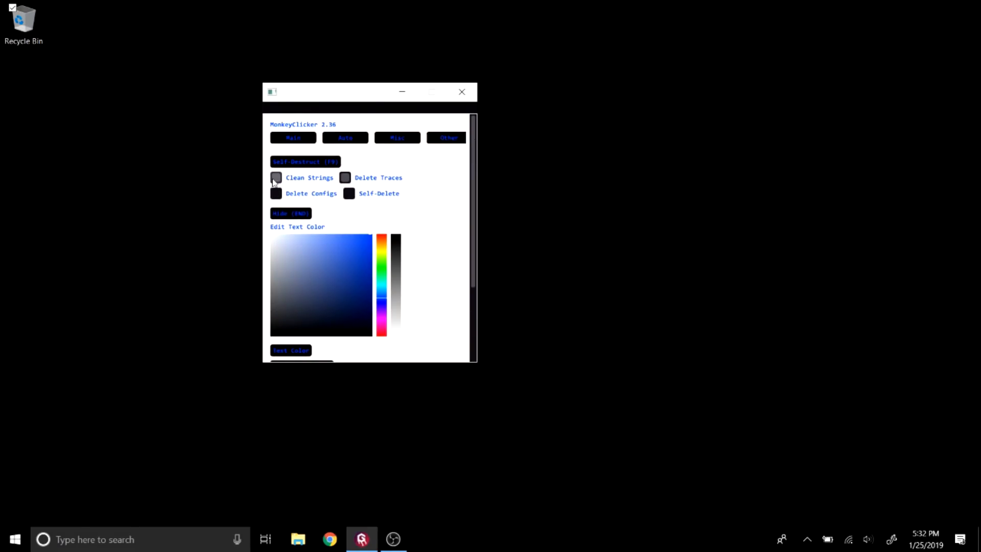
{"action": "scroll", "scroll_direction": "down", "scroll_amount": 3}
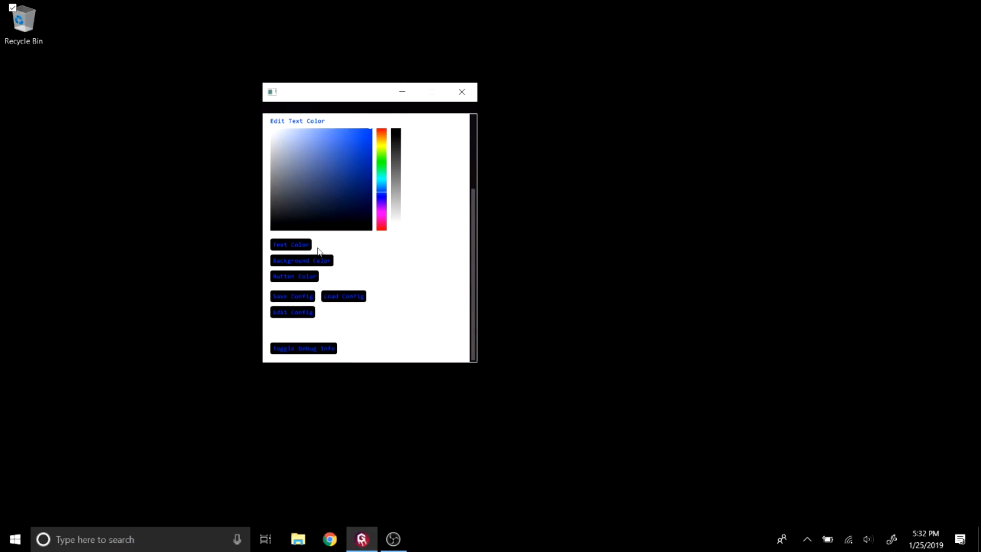
{"action": "left_click", "coordinate": [291, 296]}
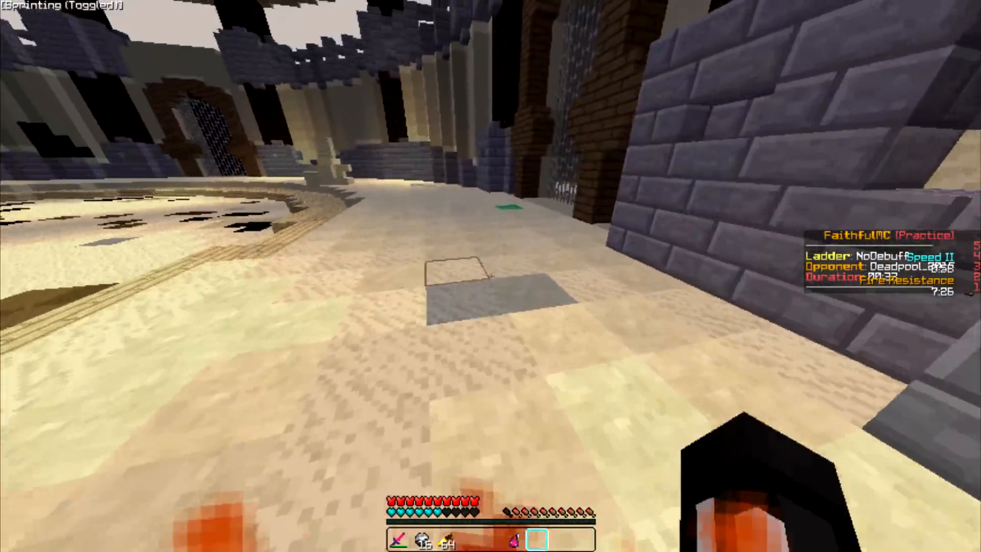
- Check the inventory of remaining potions mid-fight in the NoDebuff duel against Deadpool_2015
{"action": "key", "text": "e"}
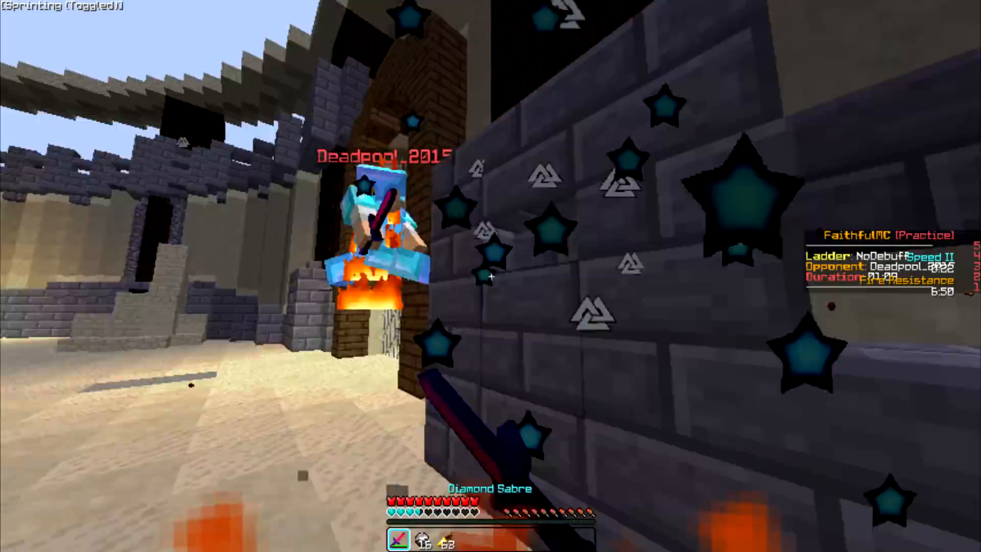
{"action": "key", "text": "e"}
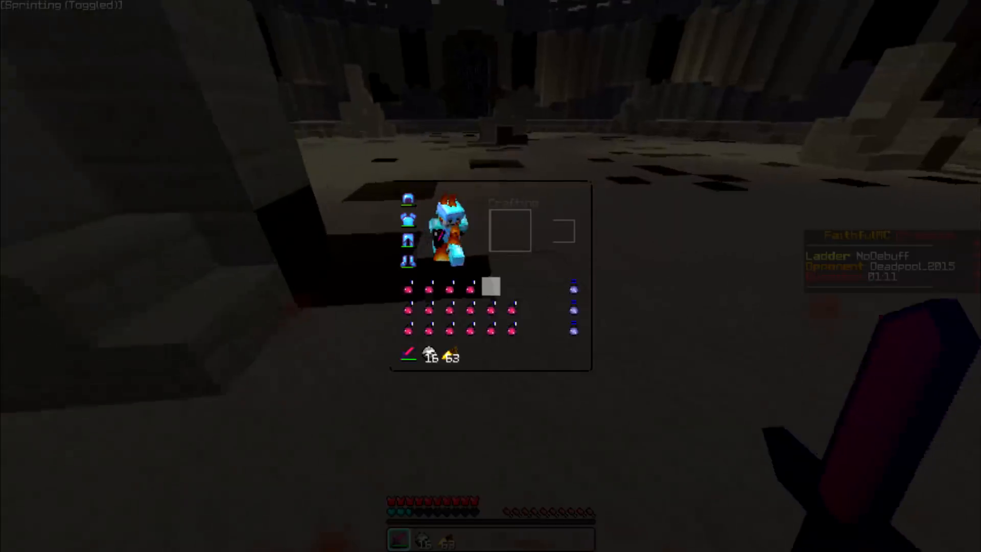
- Resume fighting, use a Swiftness potion and a Splash Healing potion, then return to the Diamond Sabre
{"action": "key", "text": "Escape"}
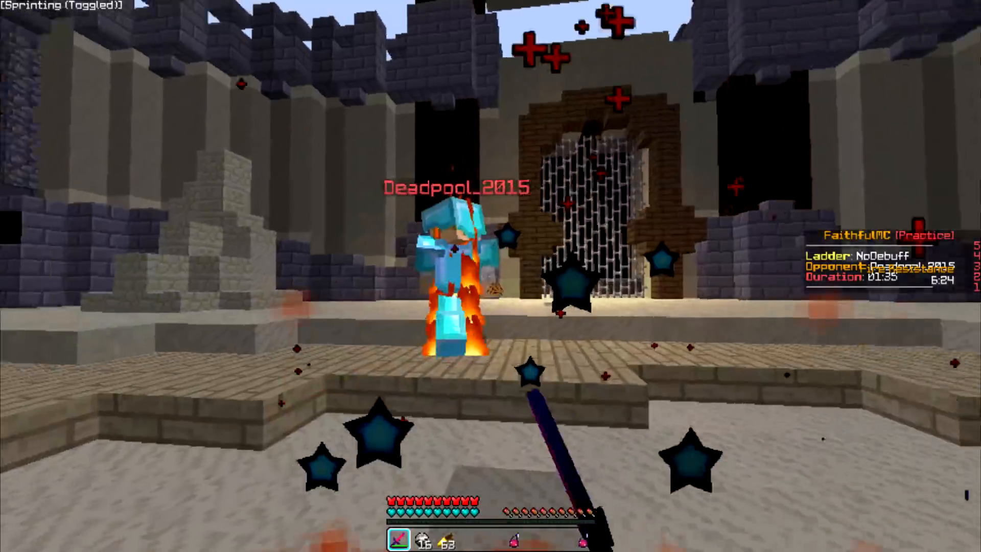
{"action": "key", "text": "e"}
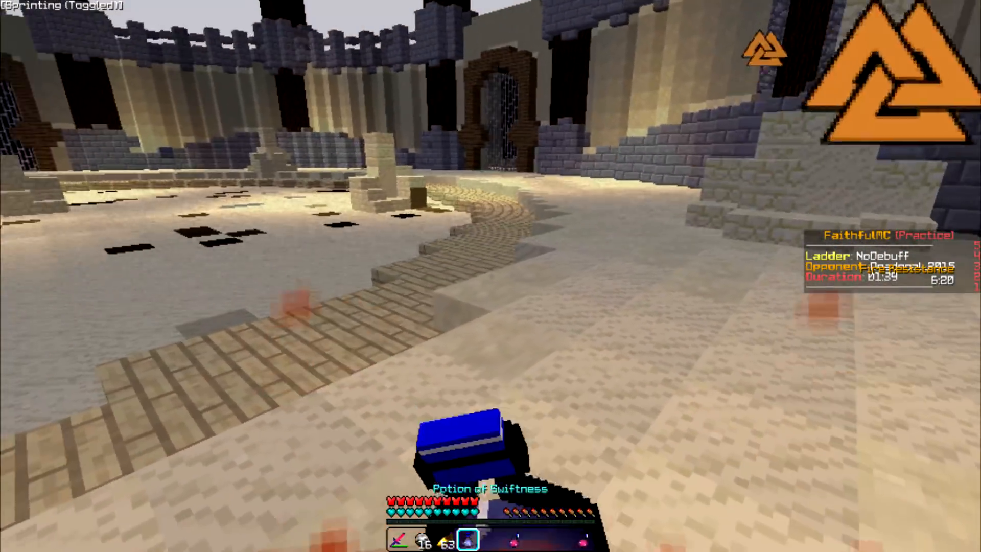
{"action": "key", "text": "e"}
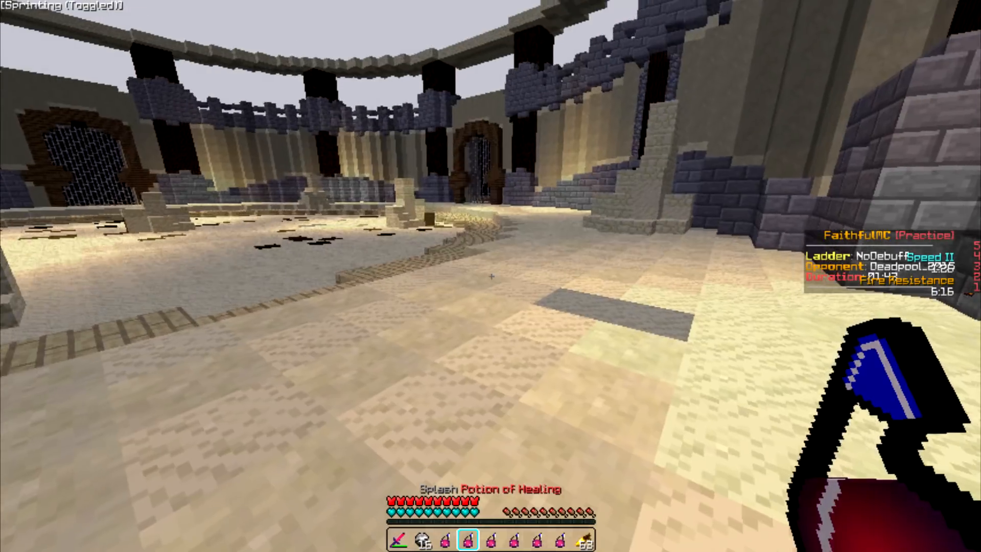
{"action": "key", "text": "1"}
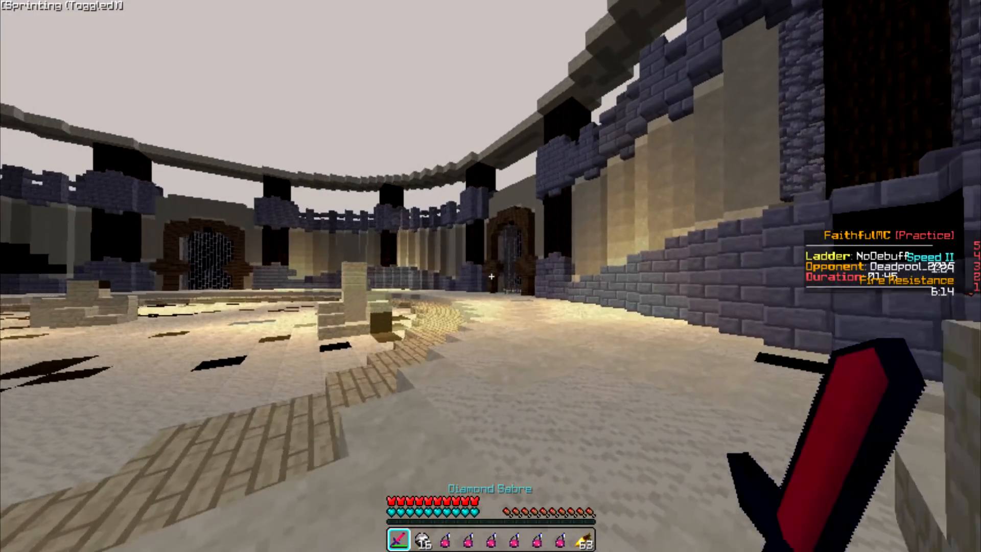
{"action": "mouse_move", "coordinate": [490, 275]}
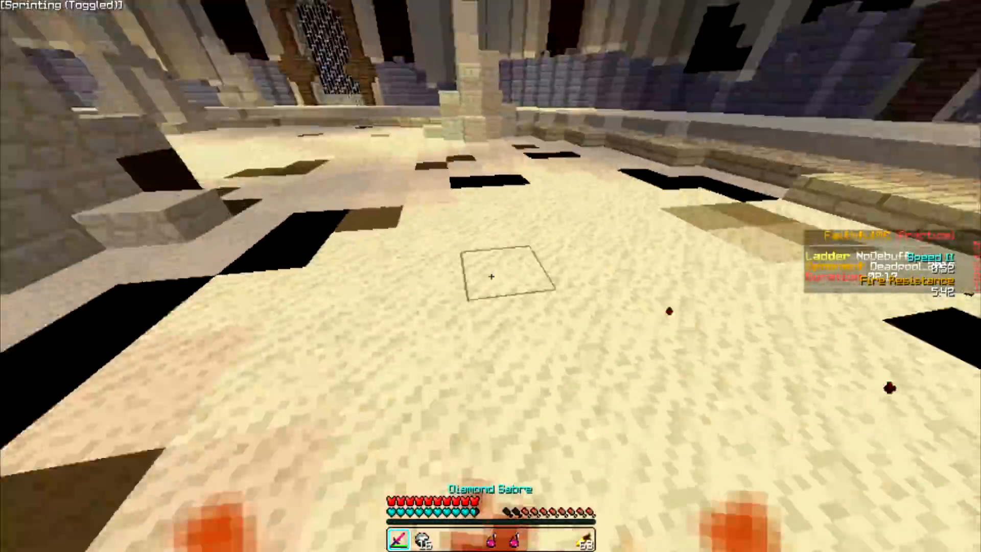
- Finish the arena duel and continue into a new match on the grassy island map
{"action": "left_click", "coordinate": [490, 275]}
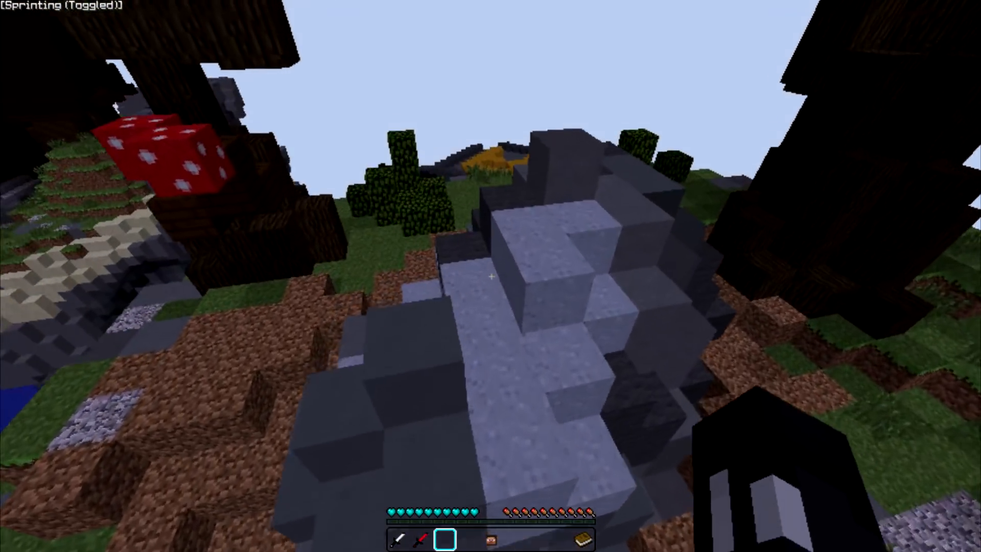
{"action": "mouse_move", "coordinate": [491, 276]}
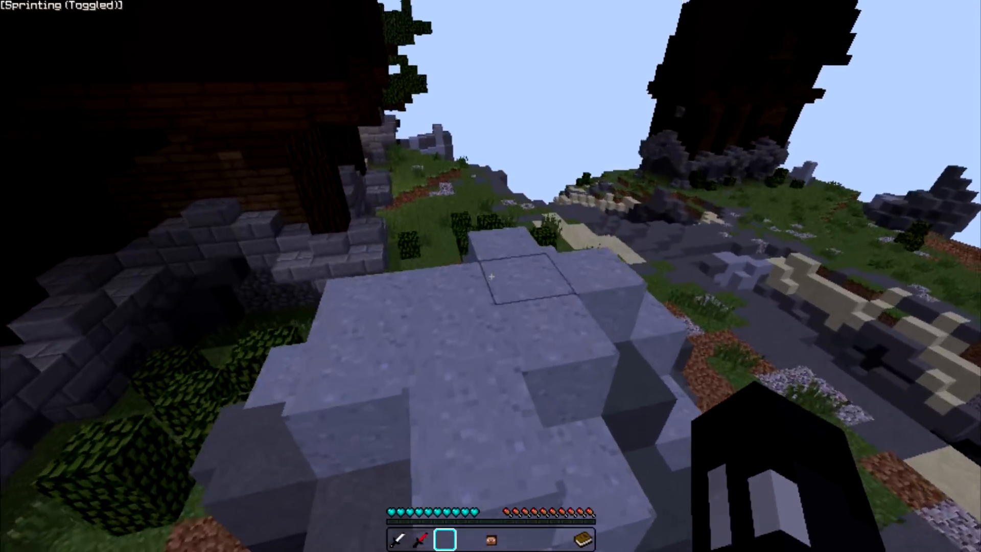
{"action": "mouse_move", "coordinate": [491, 276]}
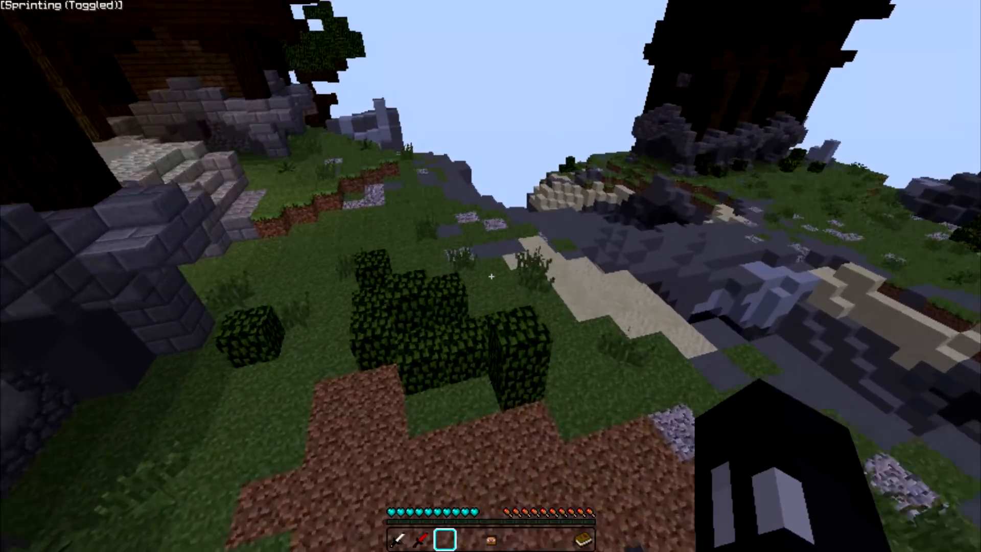